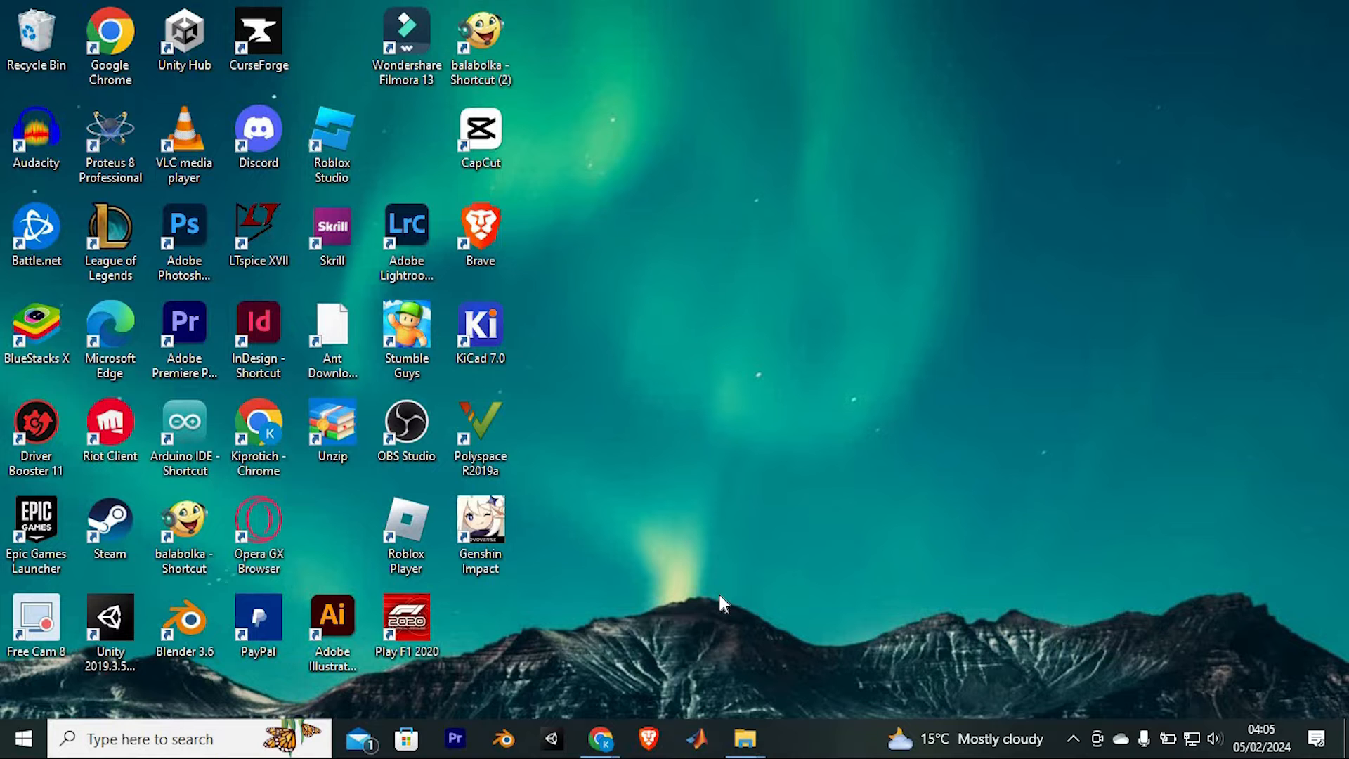
Step: Launch Chrome with the personal profile, maximize it and search Google for 'agoda'
{"action": "left_click", "coordinate": [259, 424]}
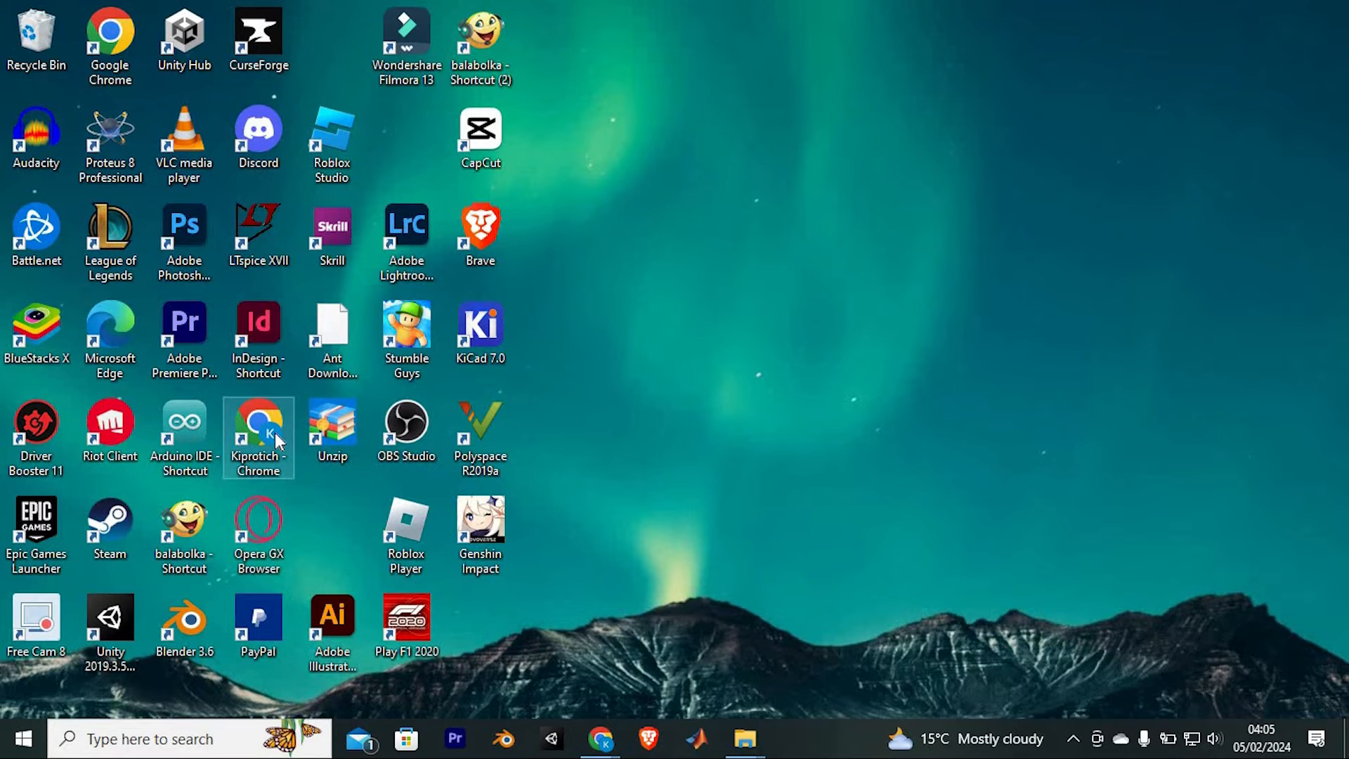
{"action": "double_click", "coordinate": [259, 422]}
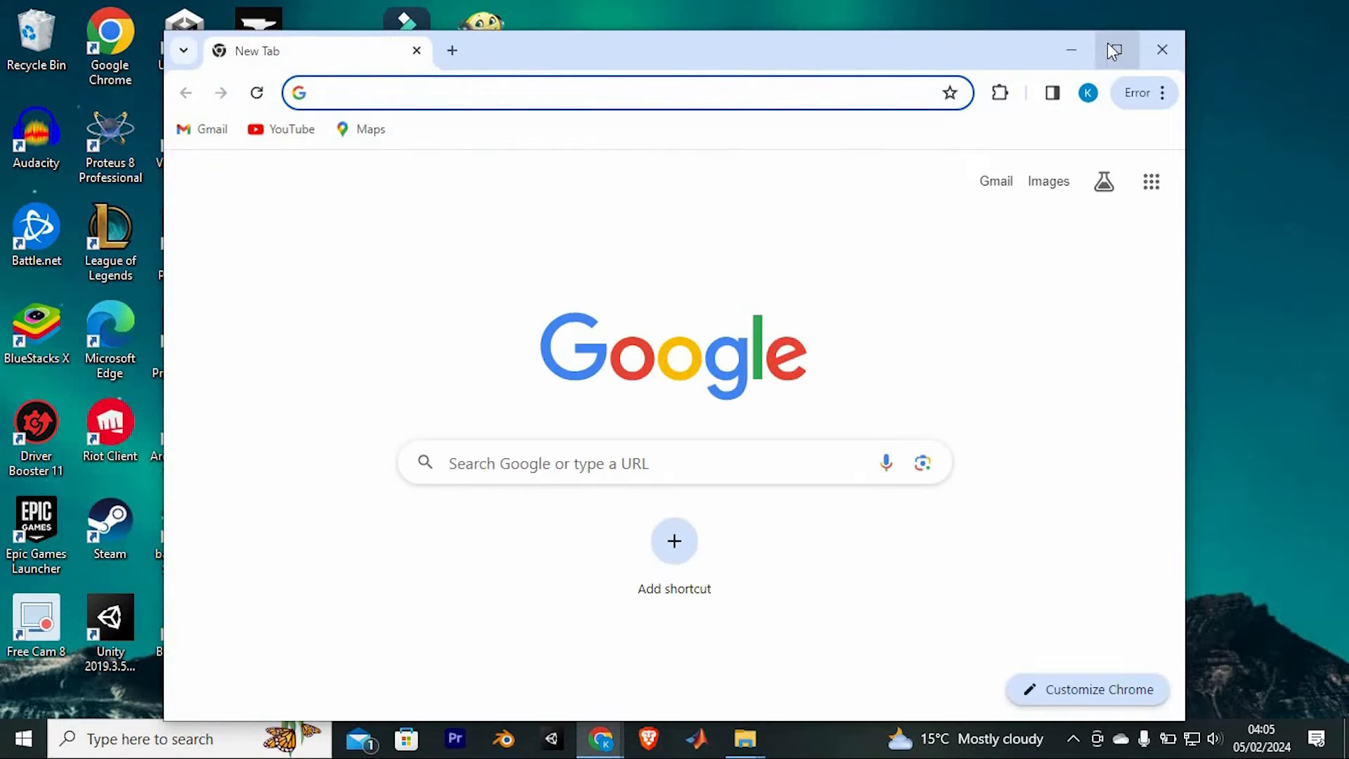
{"action": "left_click", "coordinate": [1113, 49]}
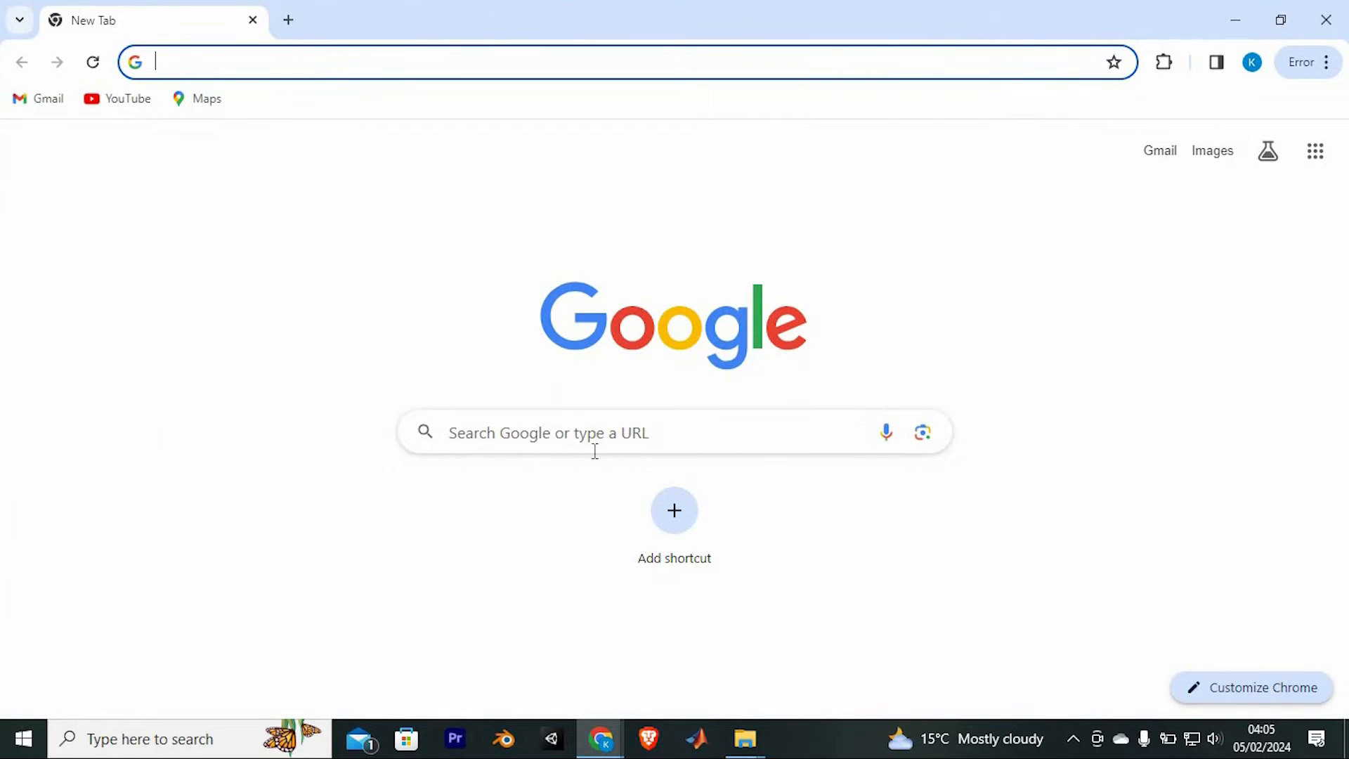
{"action": "type", "text": "agoda"}
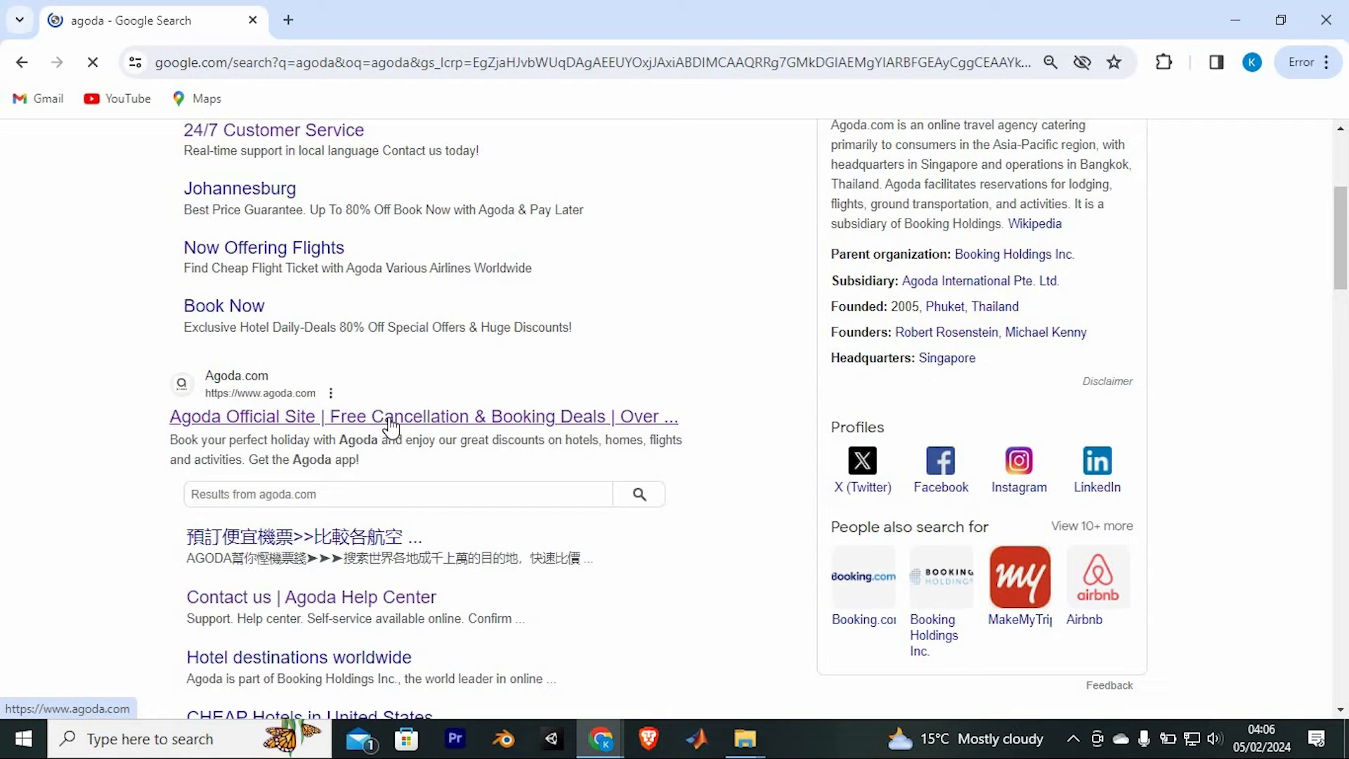
Step: Go to Agoda's official site and navigate via the account avatar to Cashback Rewards
{"action": "left_click", "coordinate": [388, 416]}
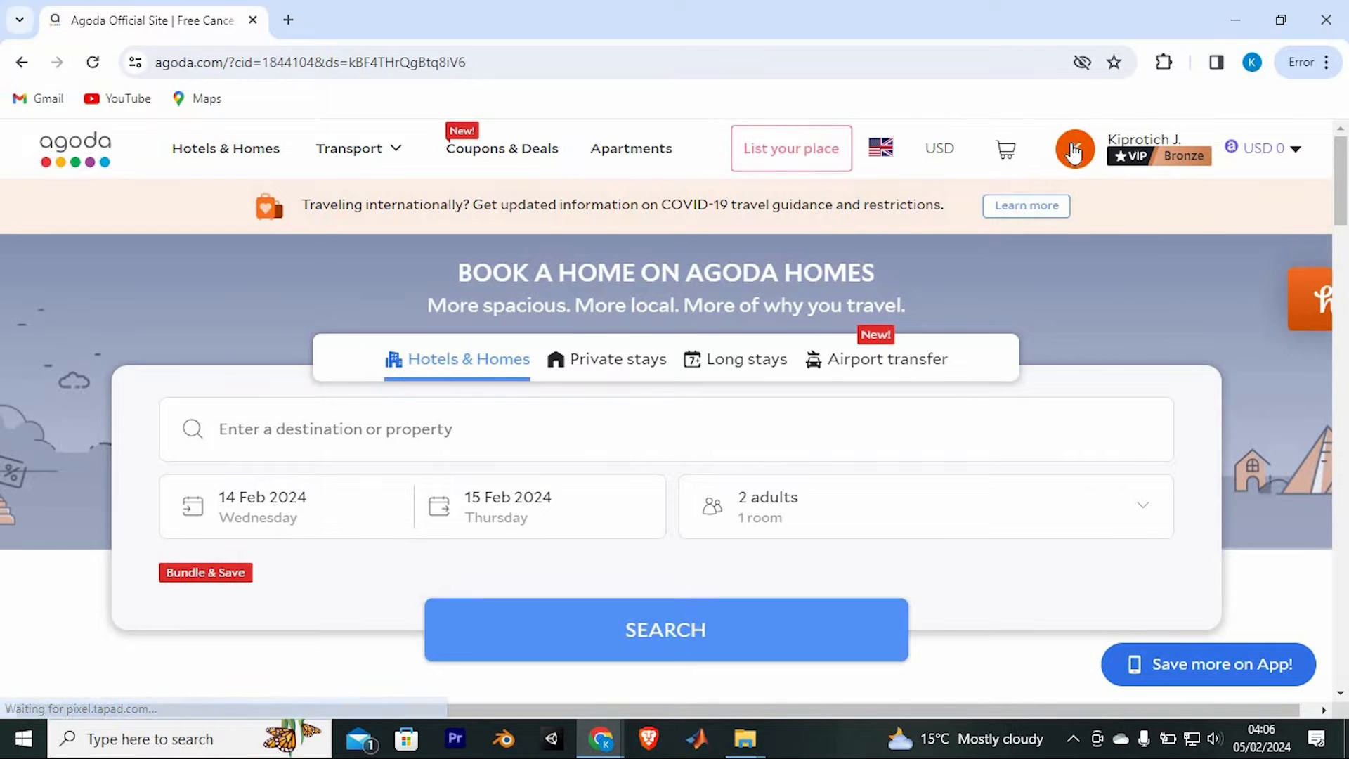
{"action": "left_click", "coordinate": [1075, 149]}
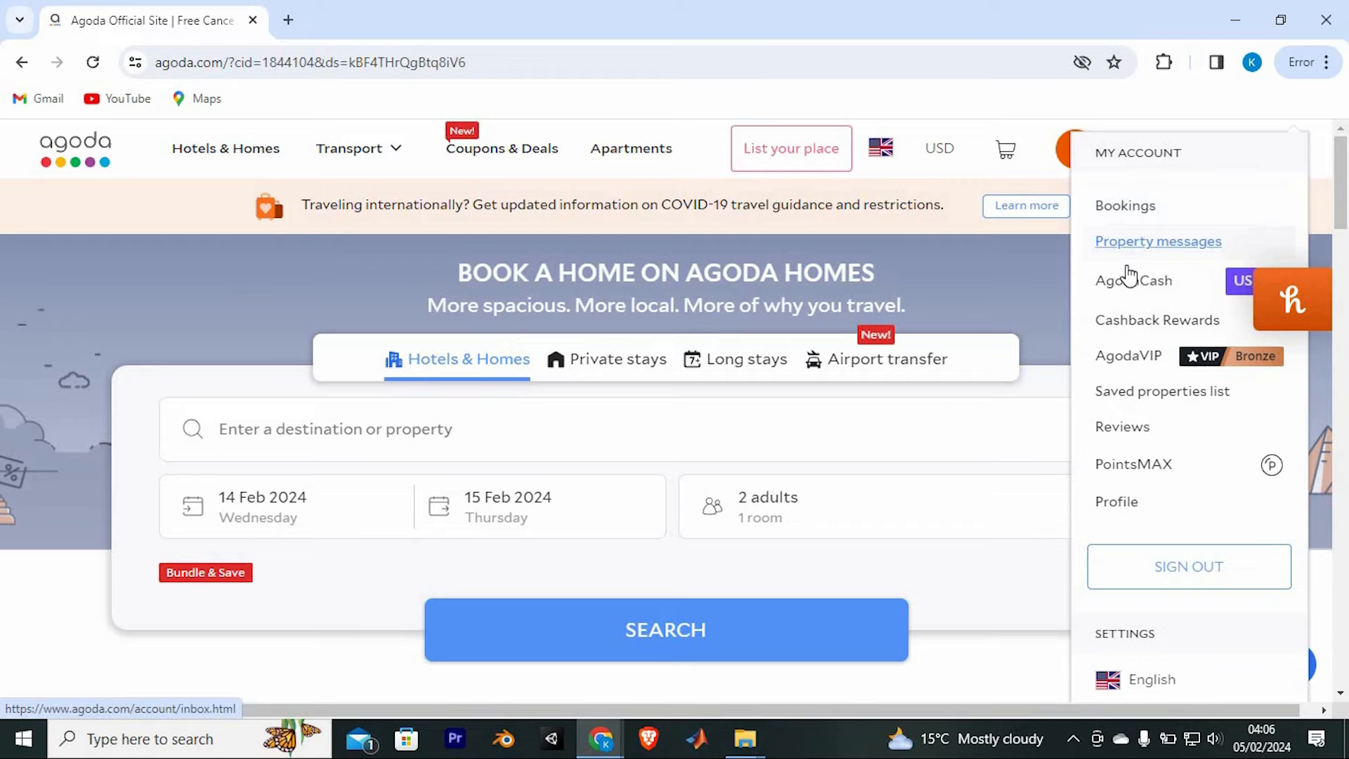
{"action": "mouse_move", "coordinate": [1150, 334]}
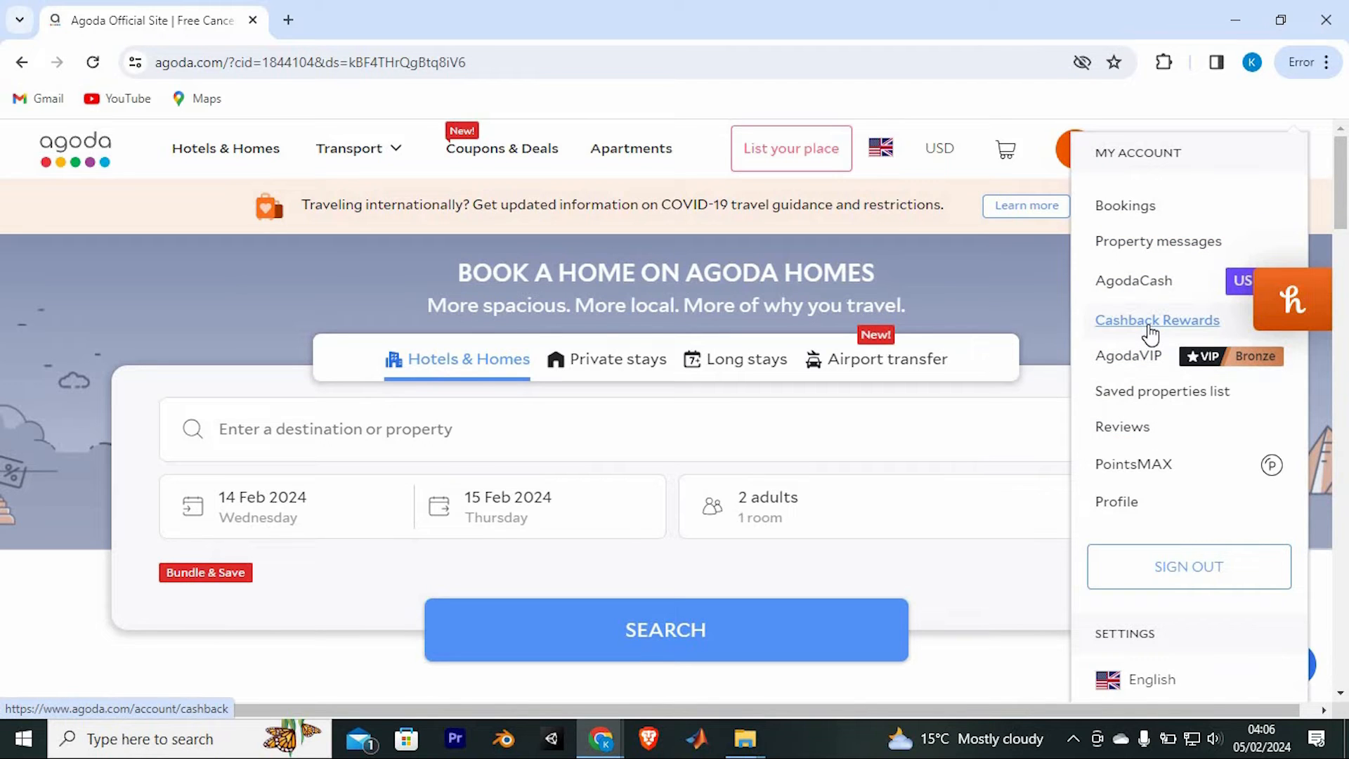
{"action": "left_click", "coordinate": [1157, 320]}
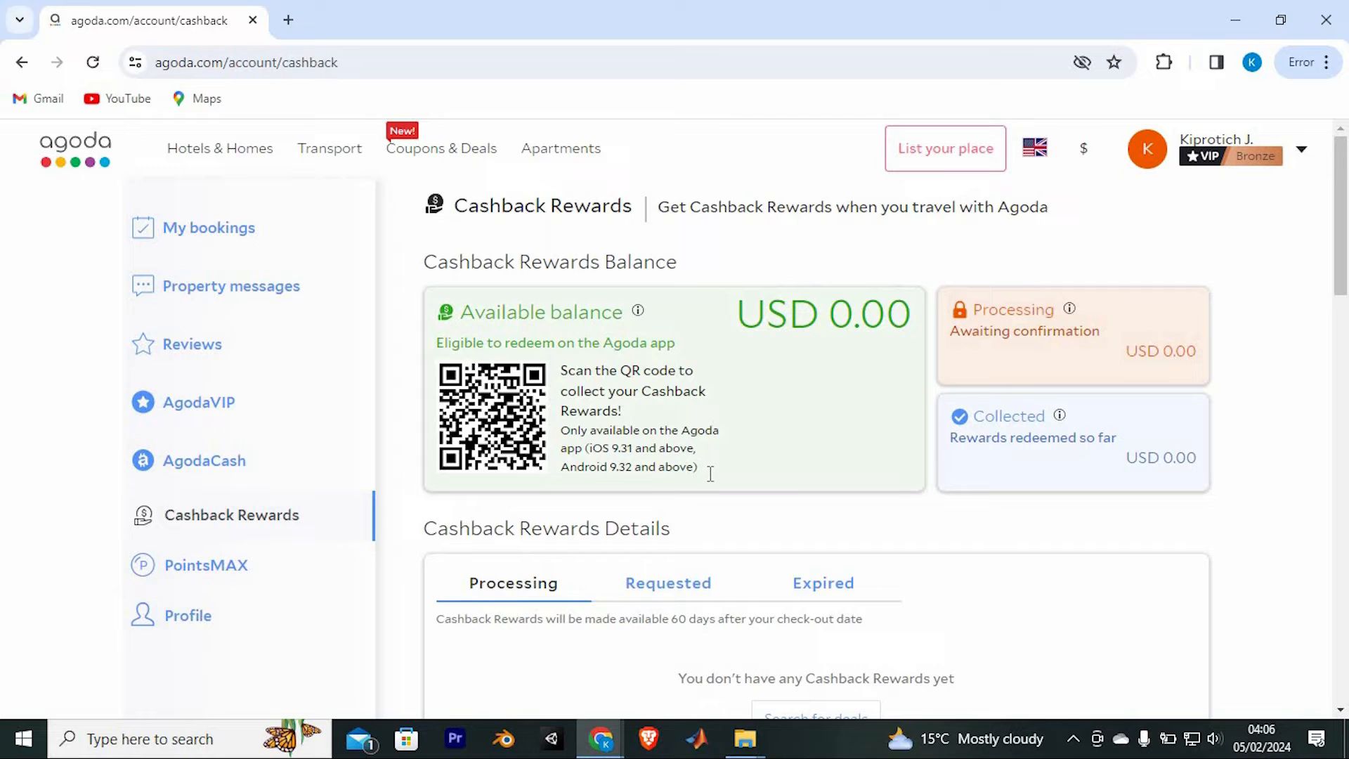
{"action": "mouse_move", "coordinate": [903, 439]}
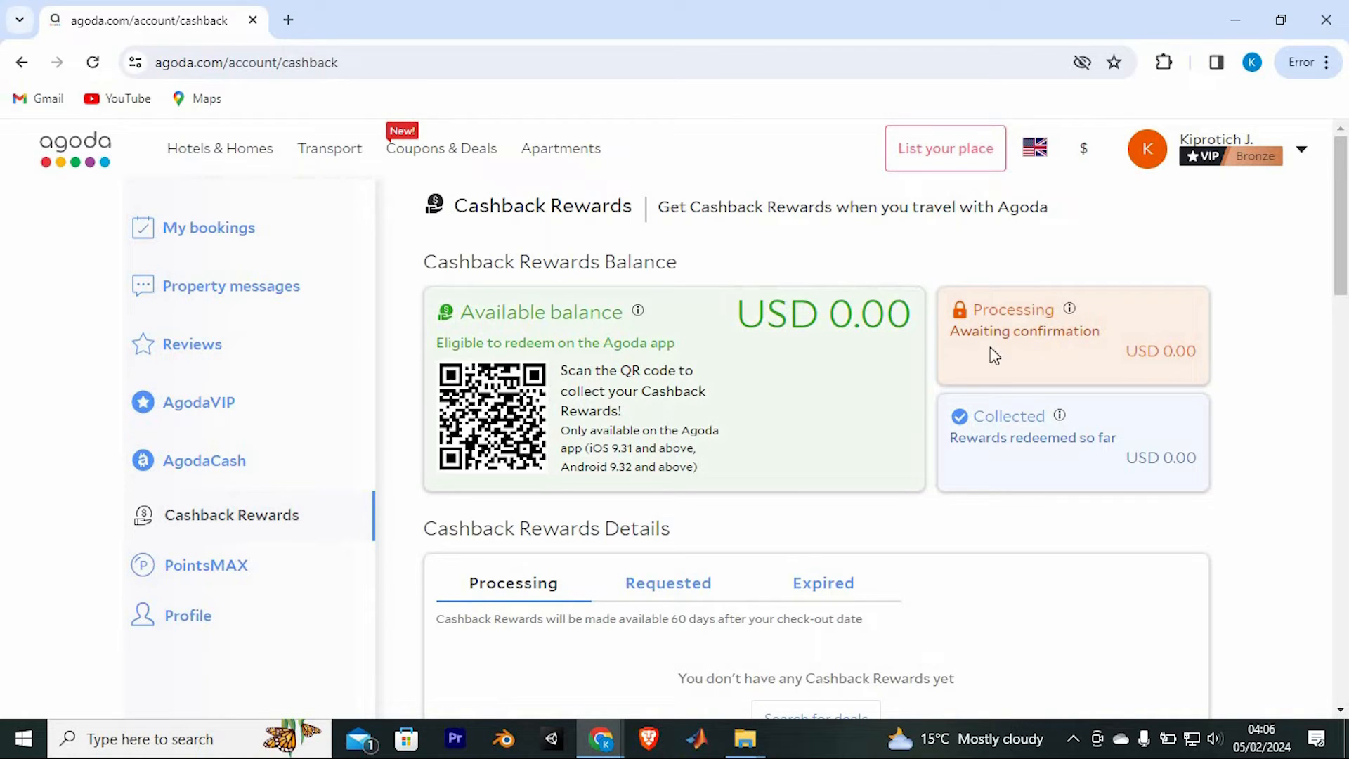
{"action": "mouse_move", "coordinate": [832, 460]}
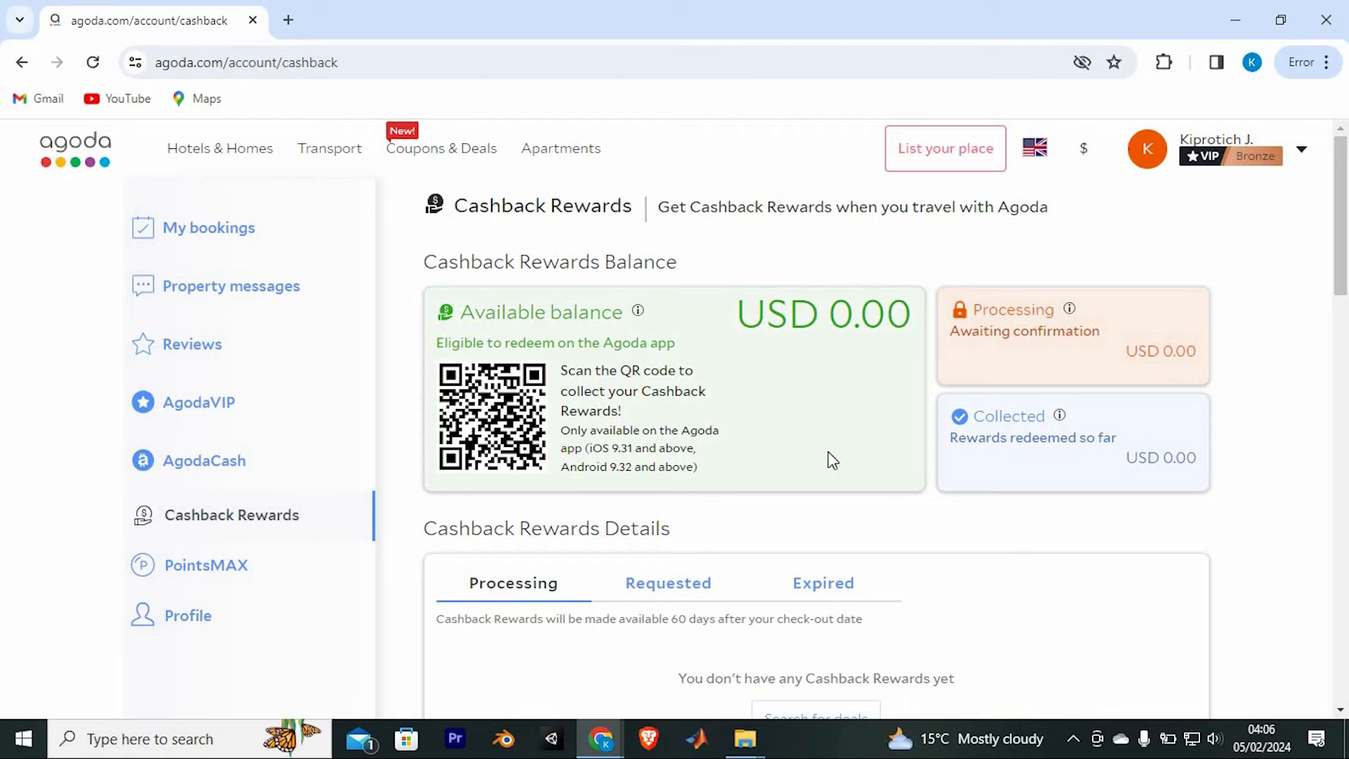
{"action": "mouse_move", "coordinate": [484, 386]}
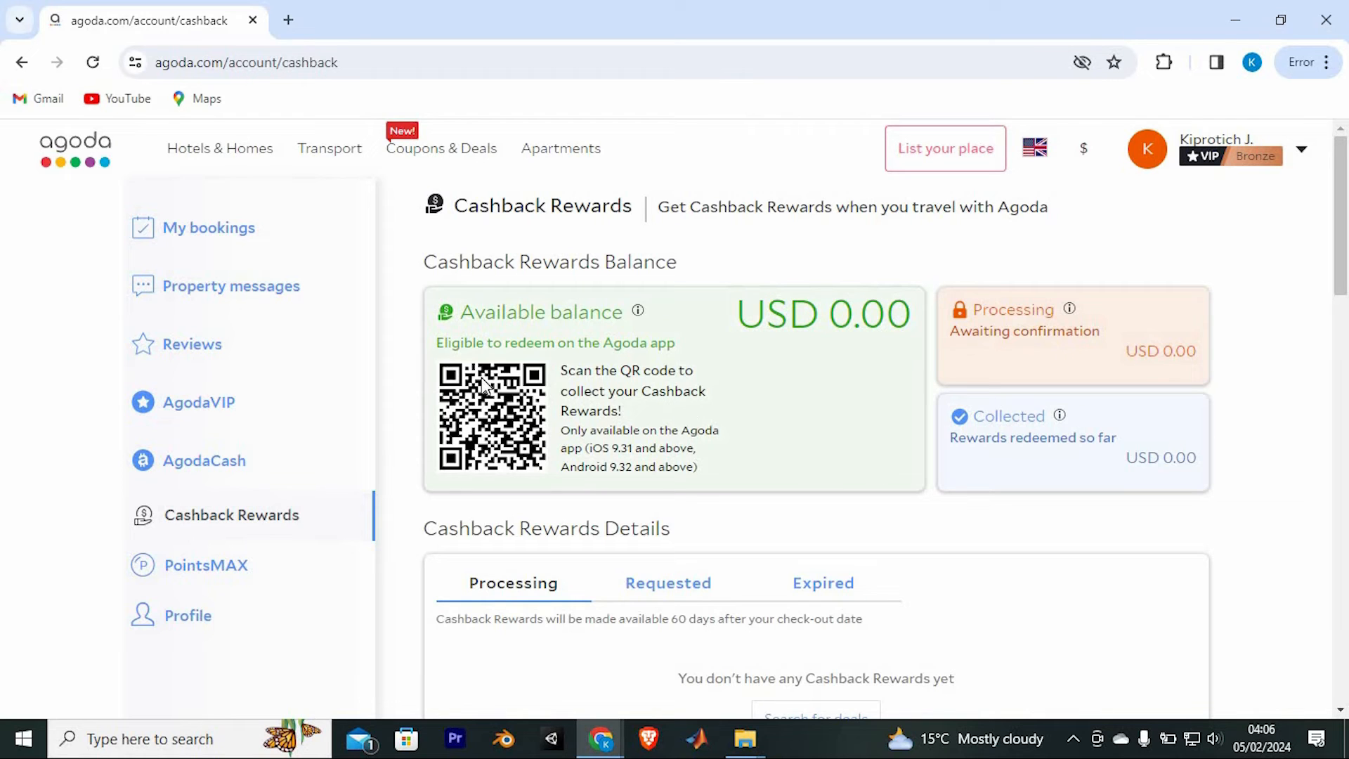
{"action": "mouse_move", "coordinate": [852, 612]}
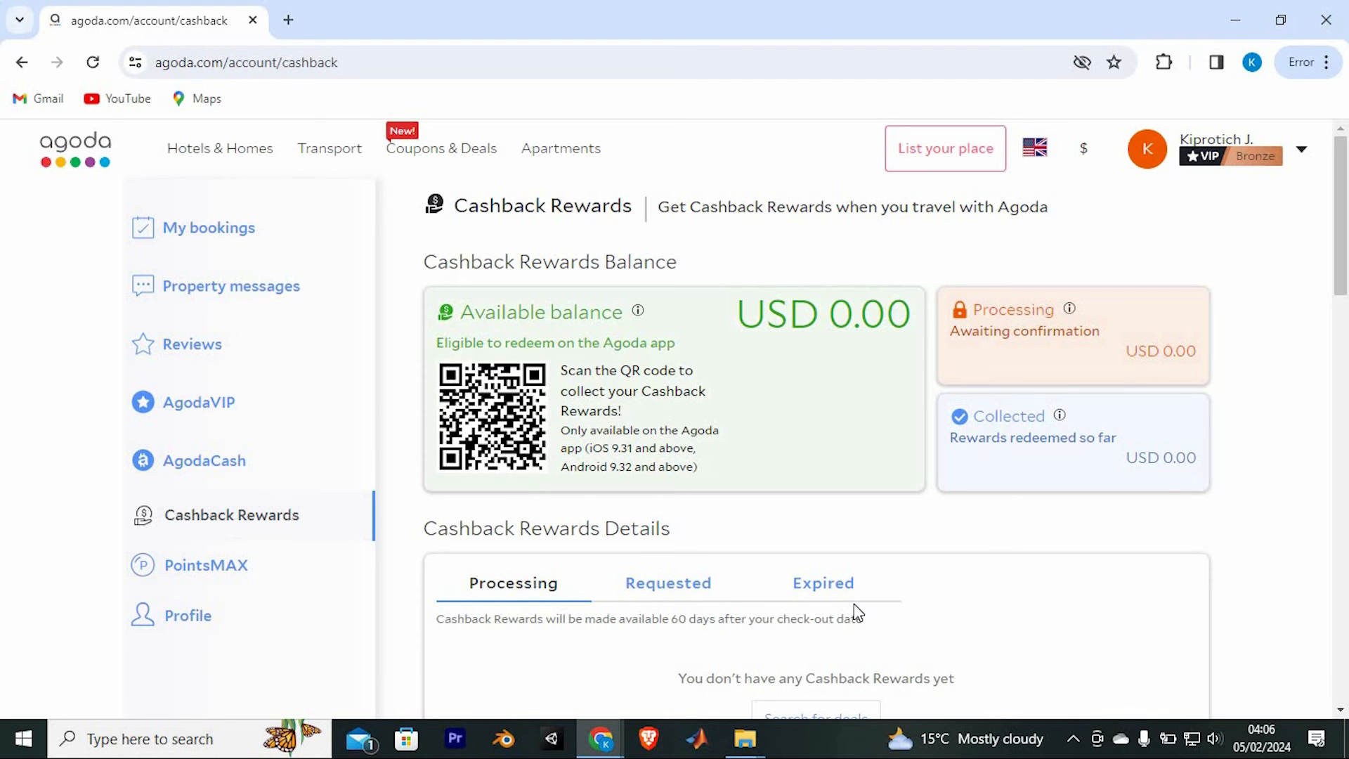
{"action": "mouse_move", "coordinate": [1209, 36]}
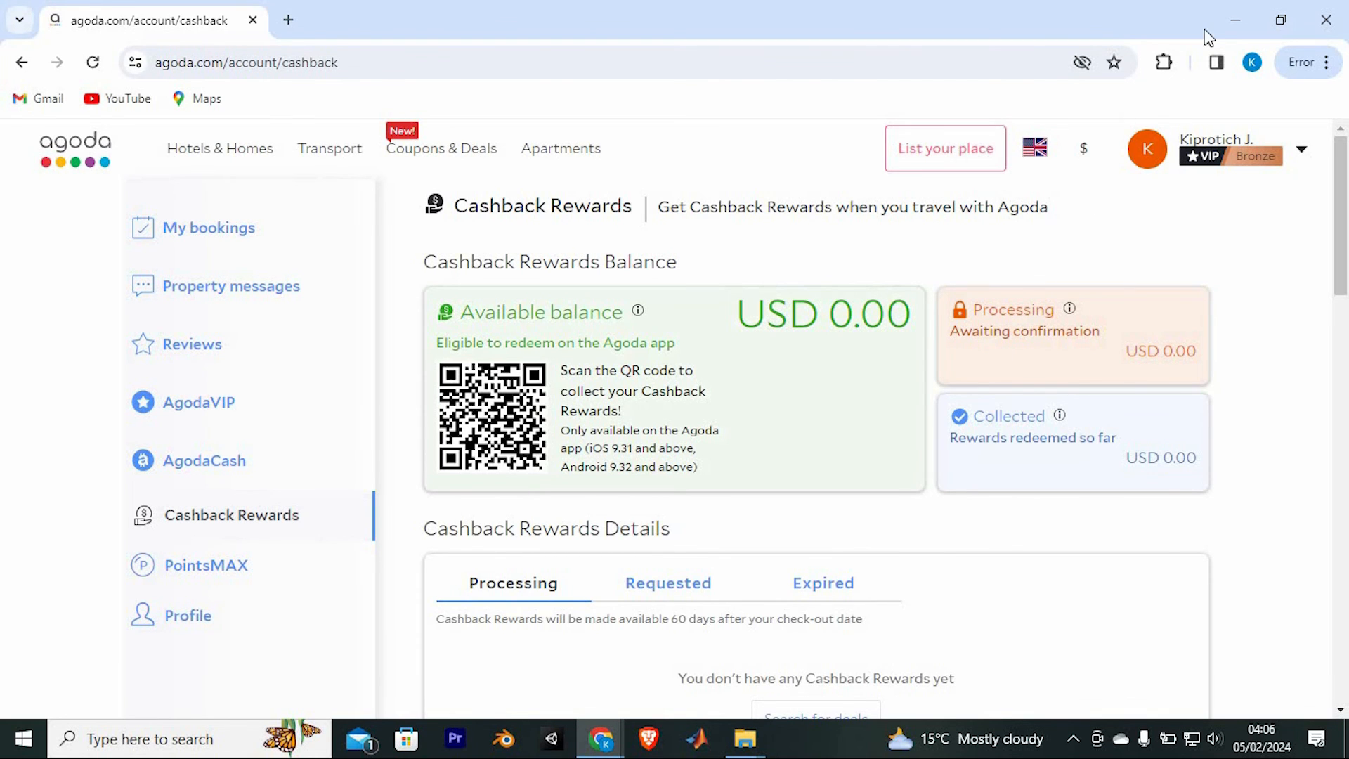